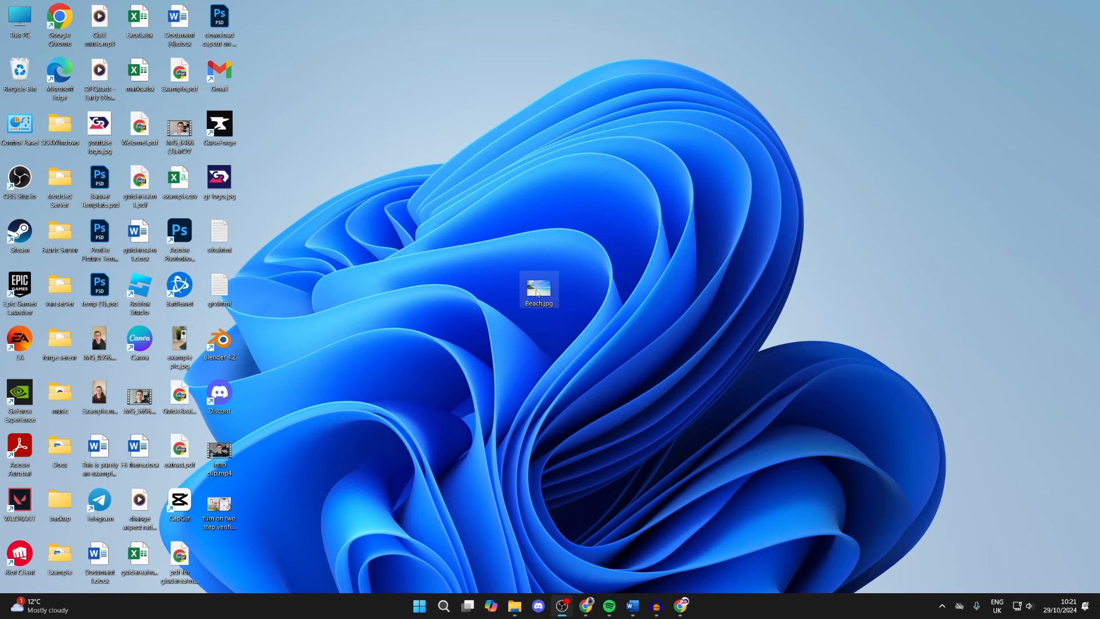
Check Beach.jpg's properties on the desktop to confirm its 3936 x 2624 dimensions.
right_click(539, 290)
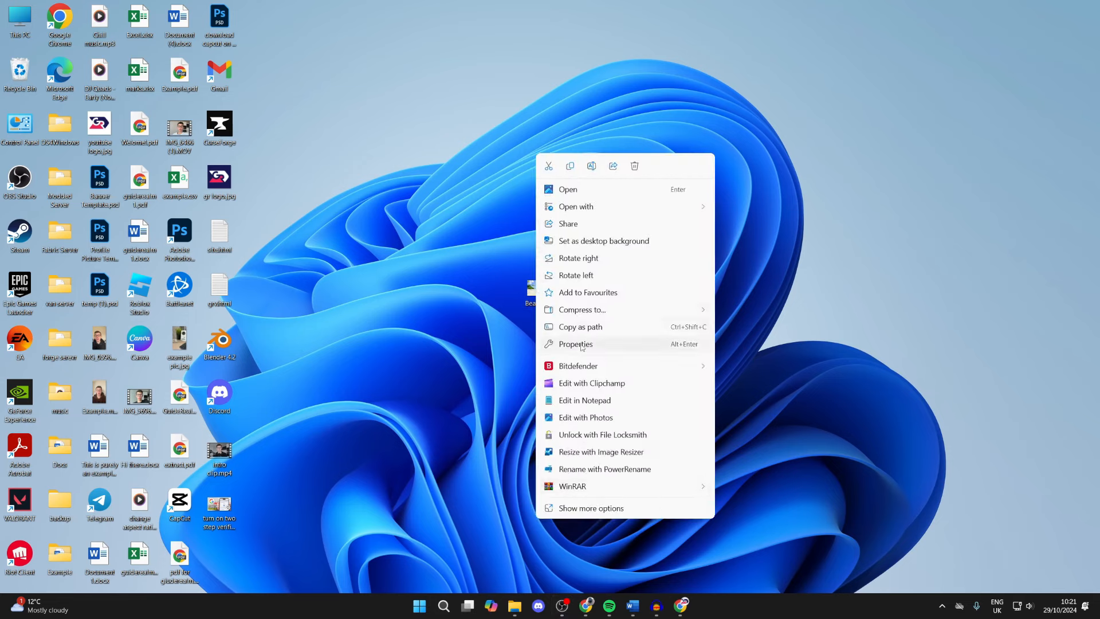
click(574, 343)
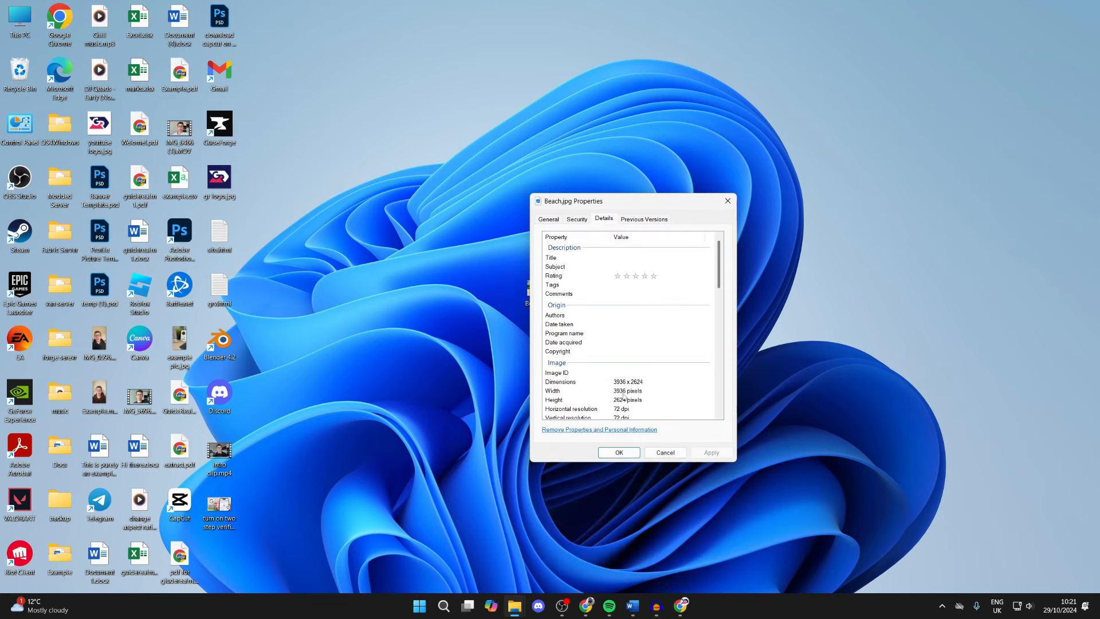
mouse_move(629, 449)
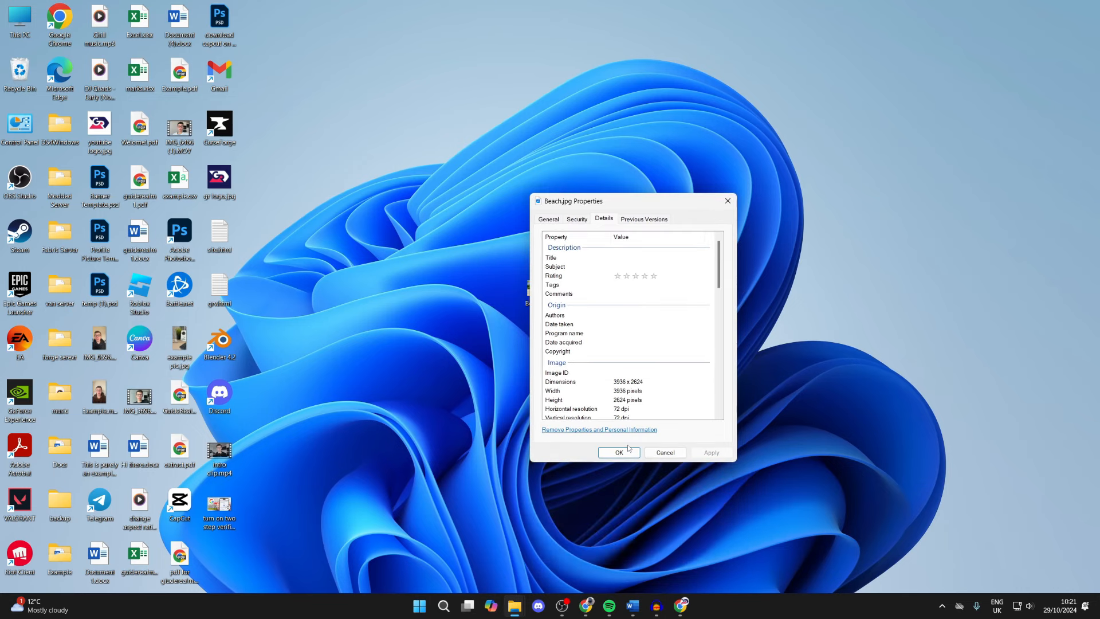
click(617, 452)
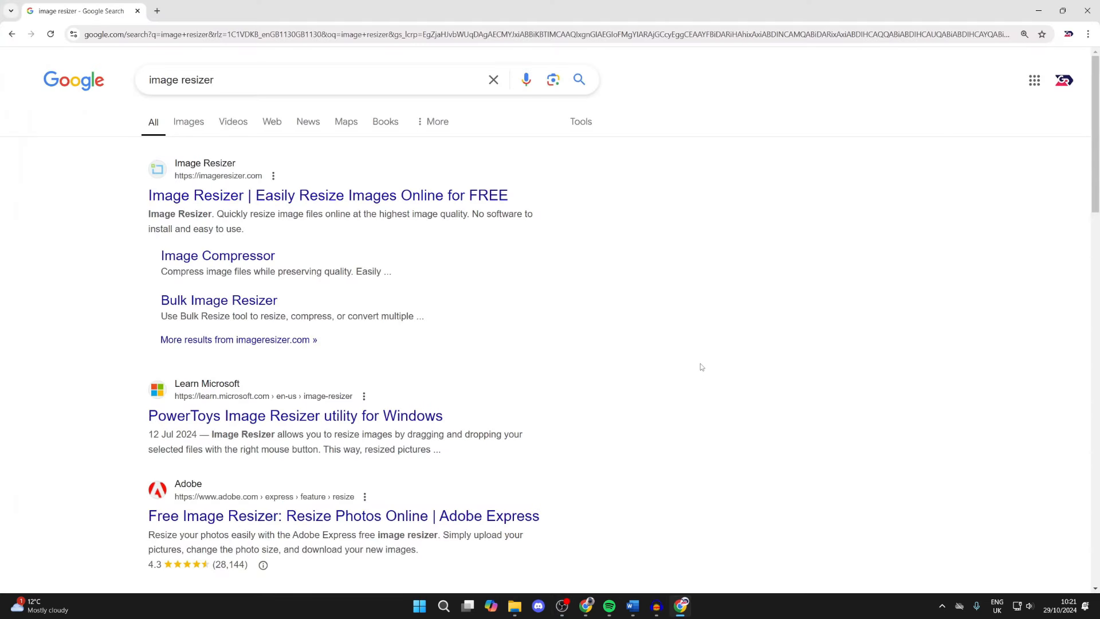
mouse_move(248, 195)
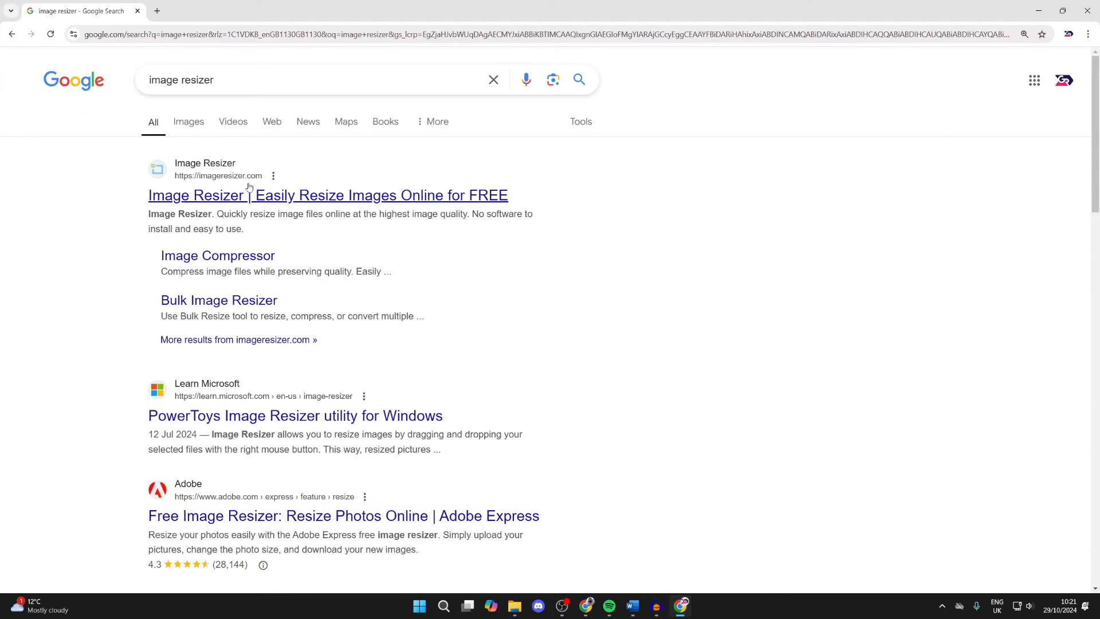
Go to imageresizer.com and upload Beach.jpg from the desktop into the editor.
click(328, 195)
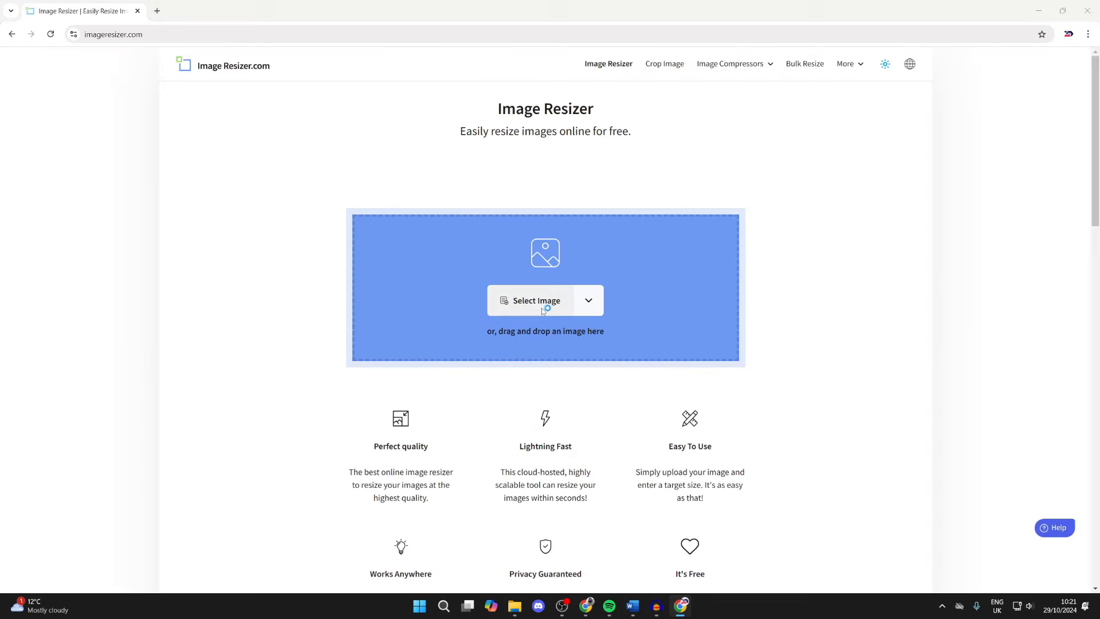
click(536, 300)
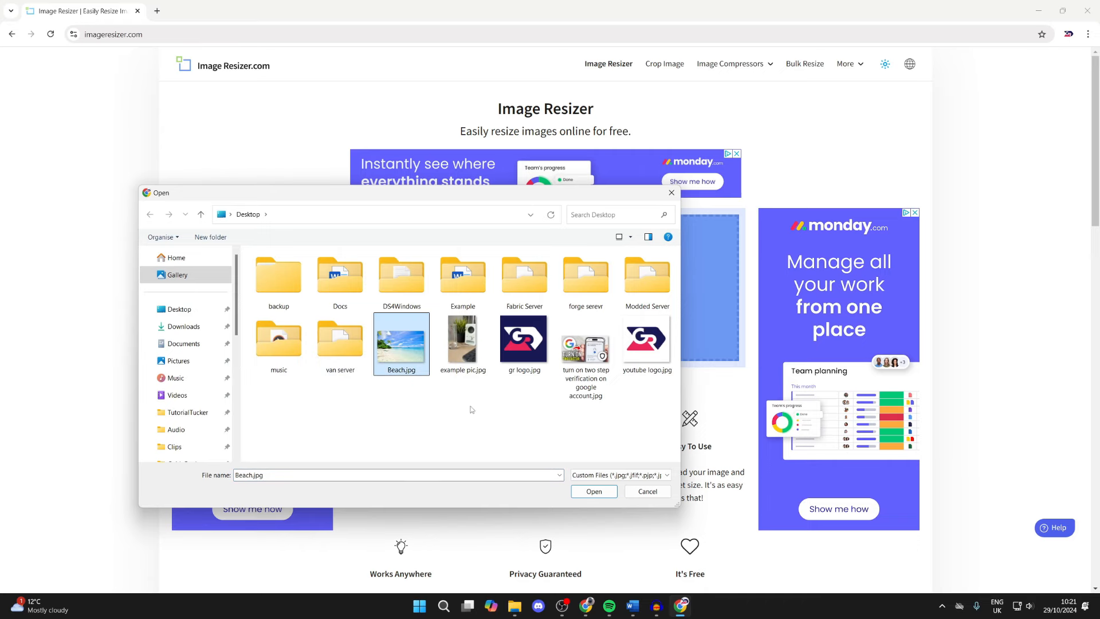
click(592, 492)
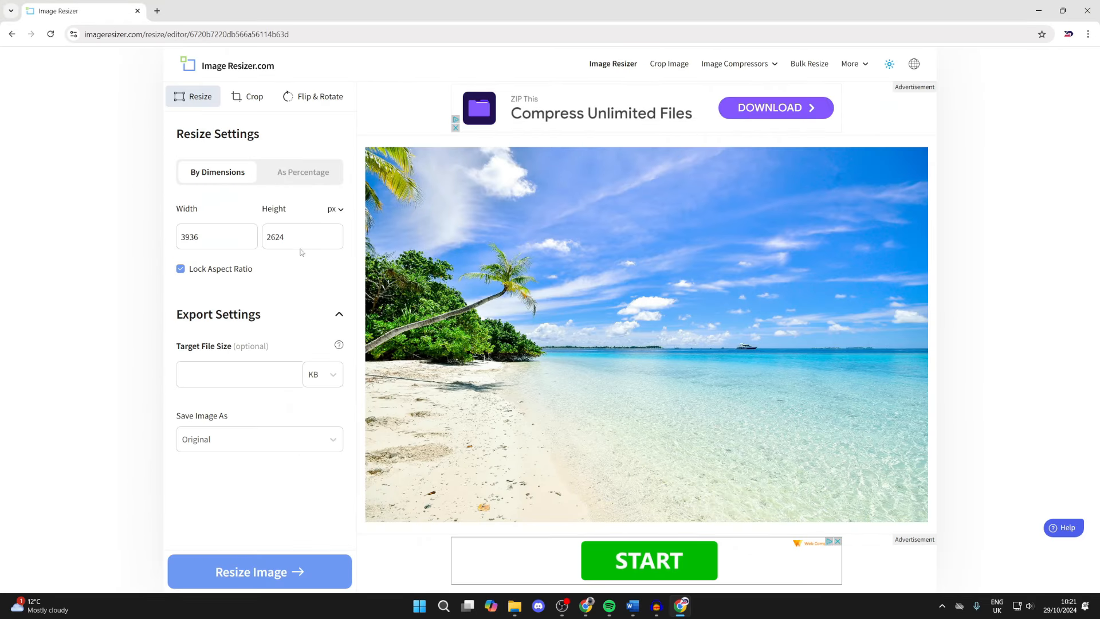
mouse_move(284, 191)
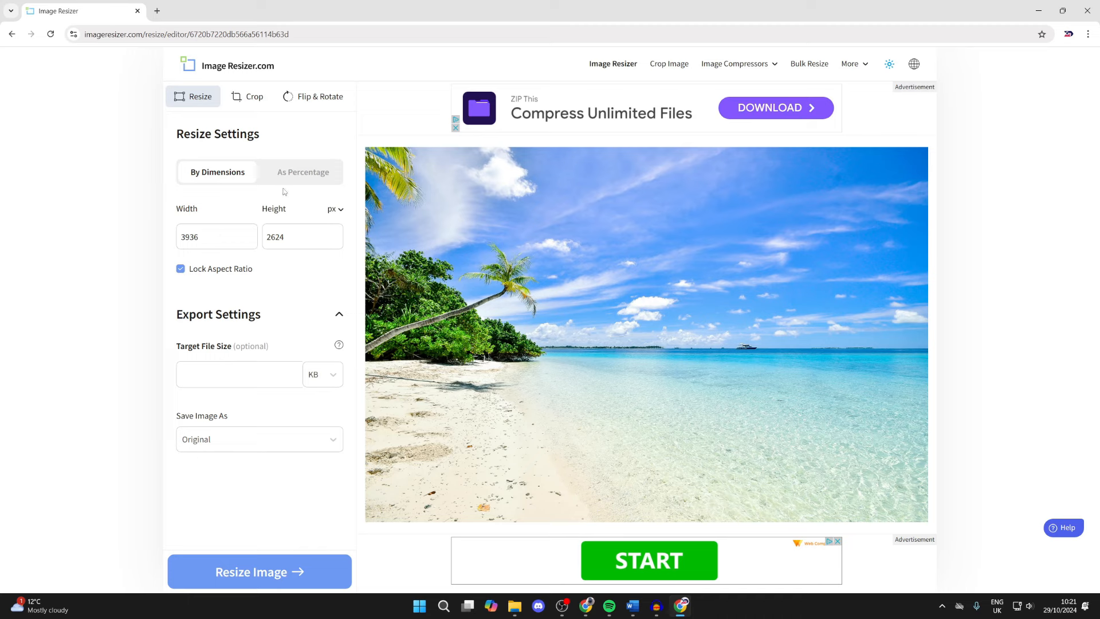
Resize by dimensions to width 1500 (height auto-fills 1000) and apply.
click(303, 172)
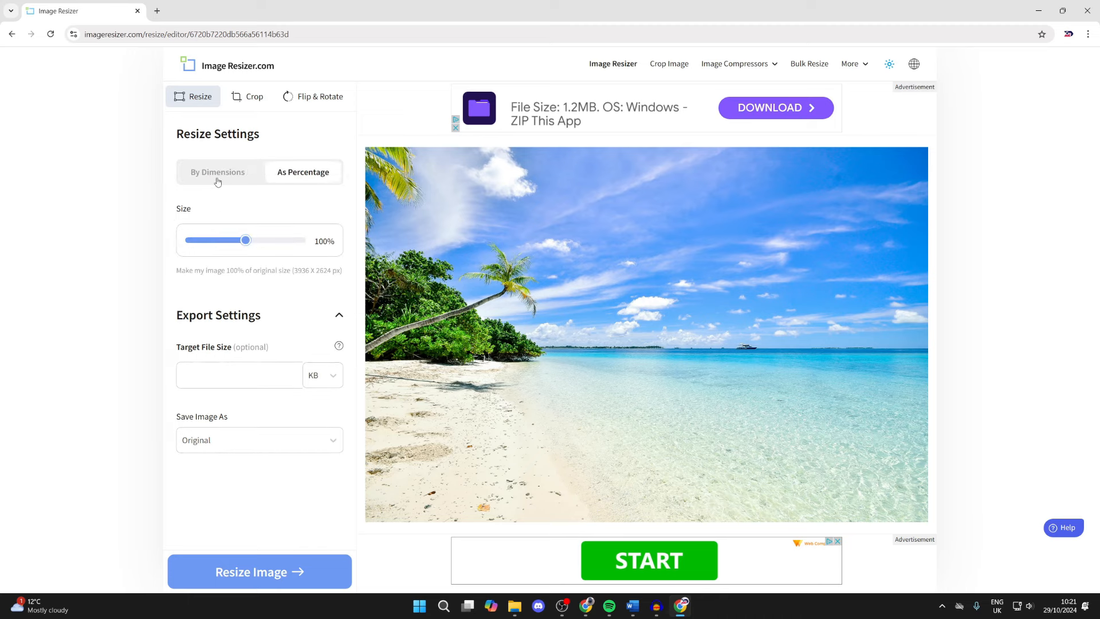
click(218, 172)
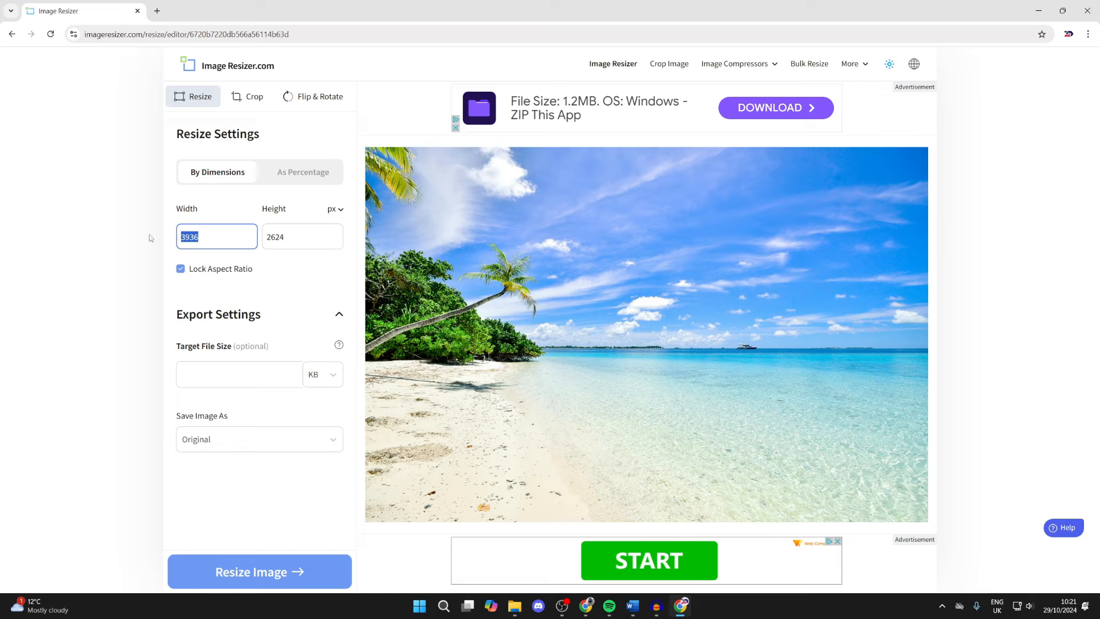
mouse_move(212, 236)
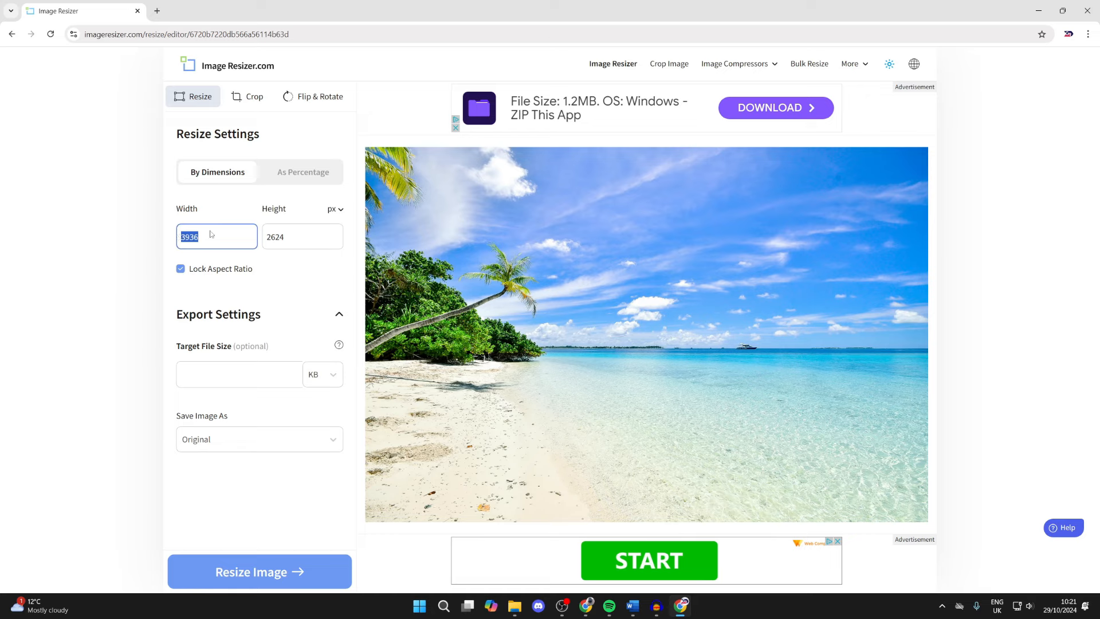
text(1500)
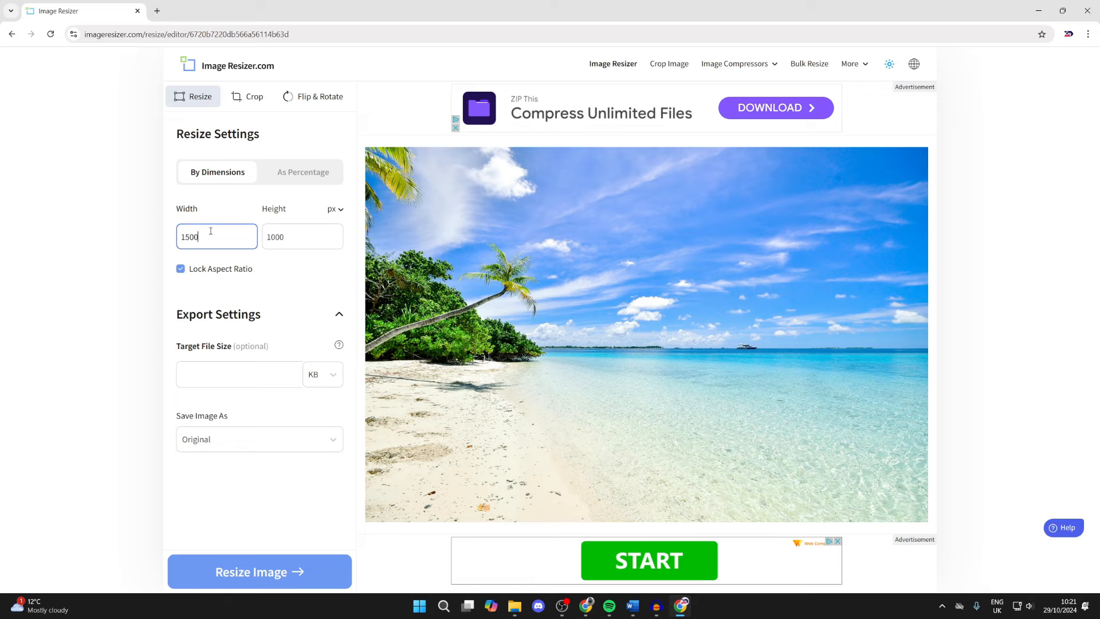
mouse_move(217, 268)
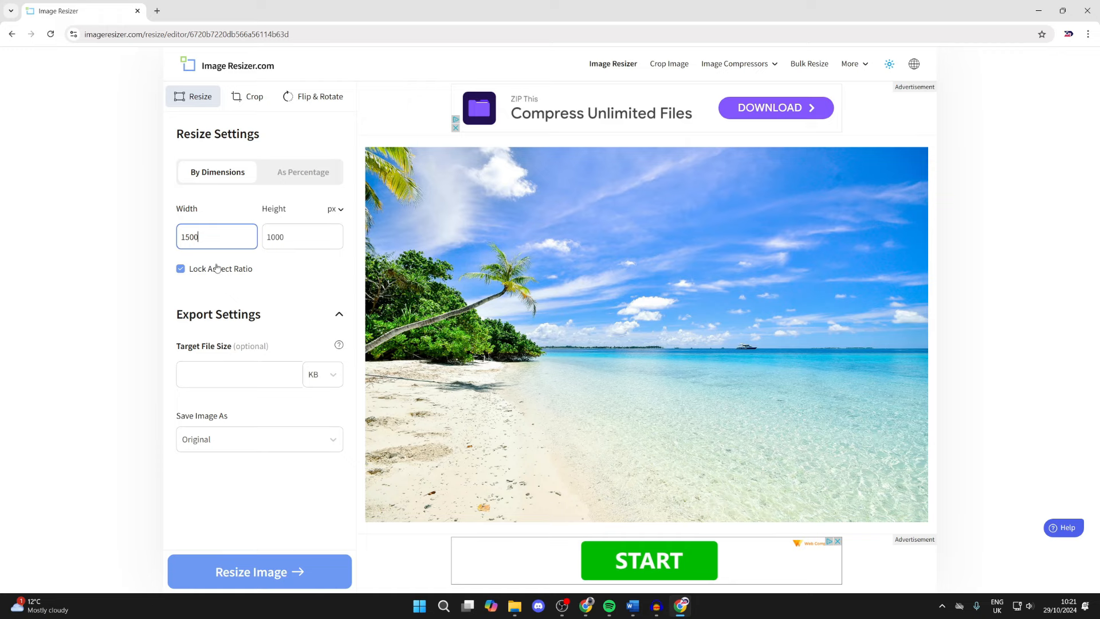
mouse_move(276, 349)
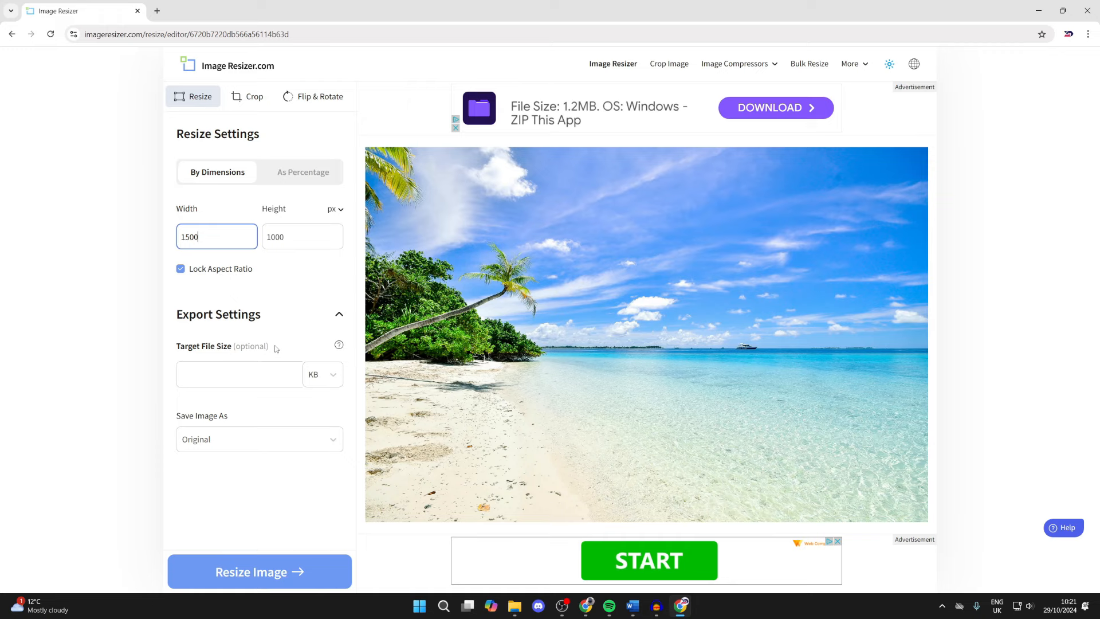
click(259, 571)
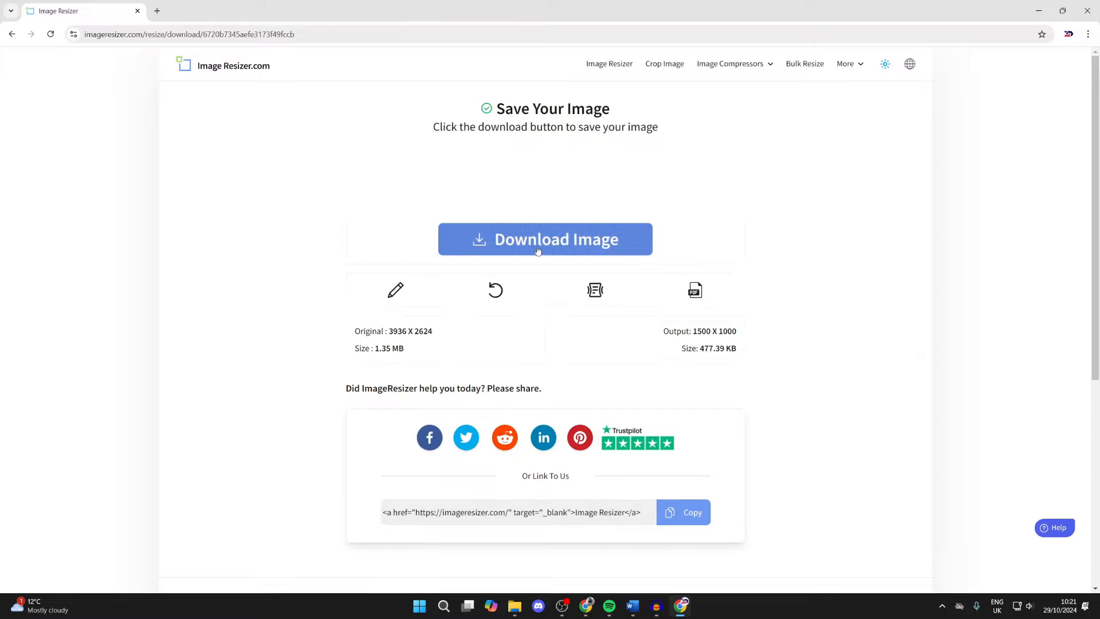
Download the resized Beach.jpg and open it from Chrome's downloads in Photos.
click(545, 238)
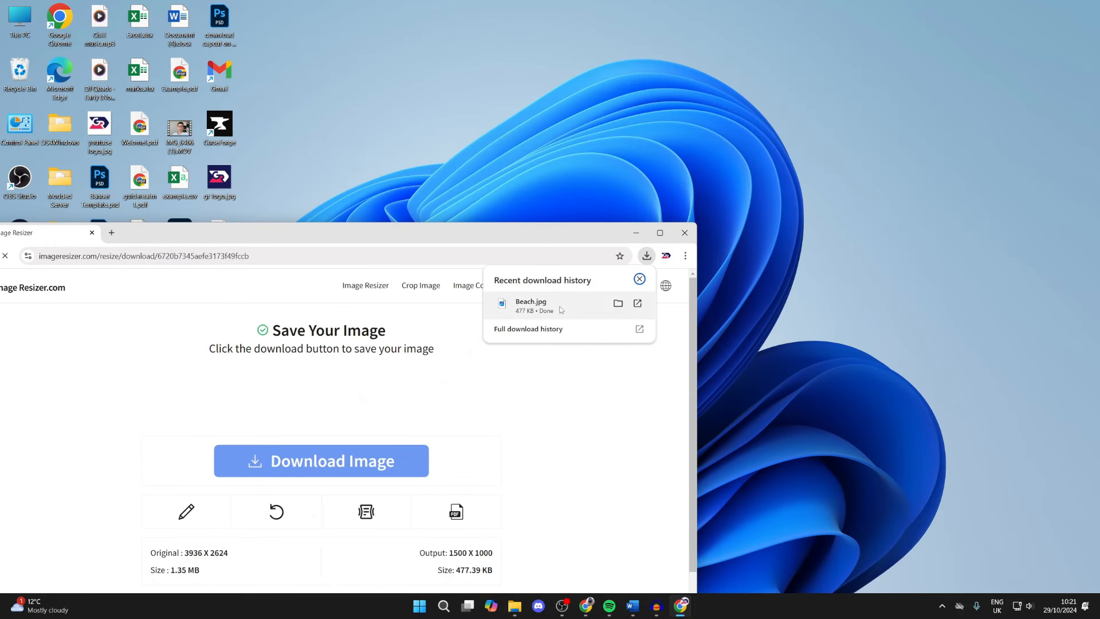
click(530, 305)
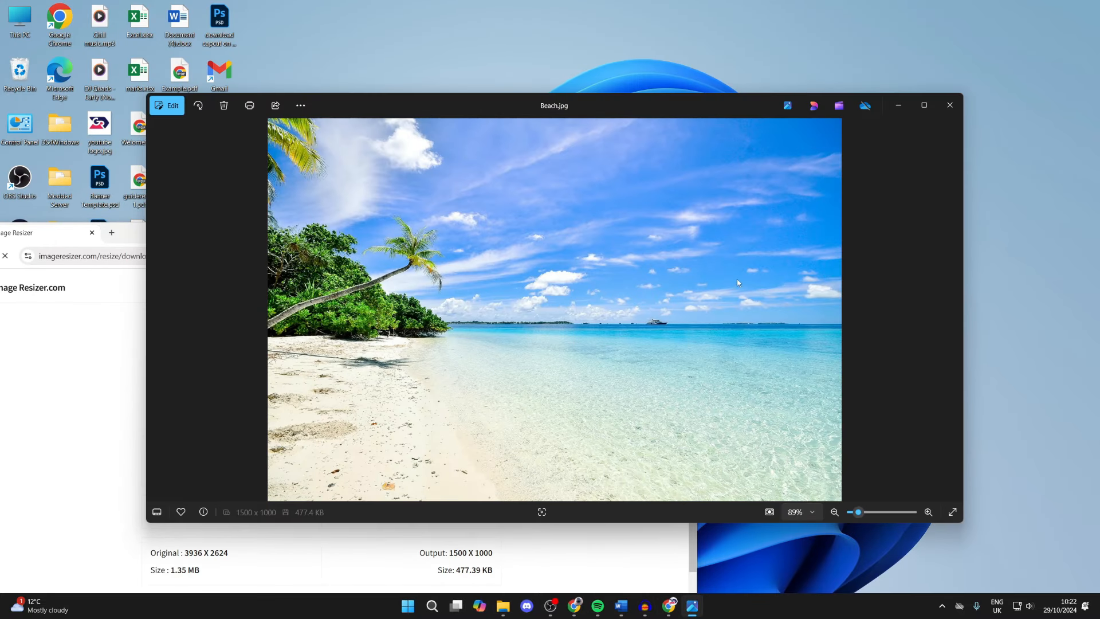